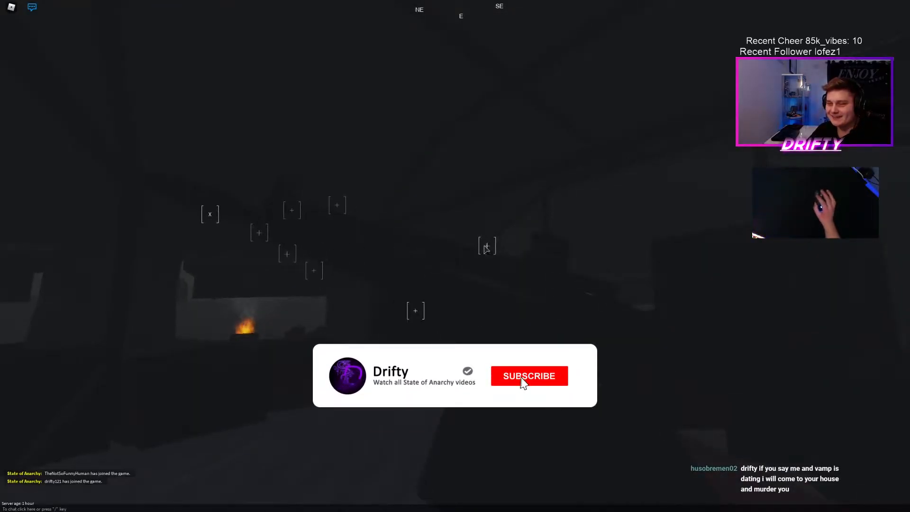
{"action": "left_click", "coordinate": [527, 376]}
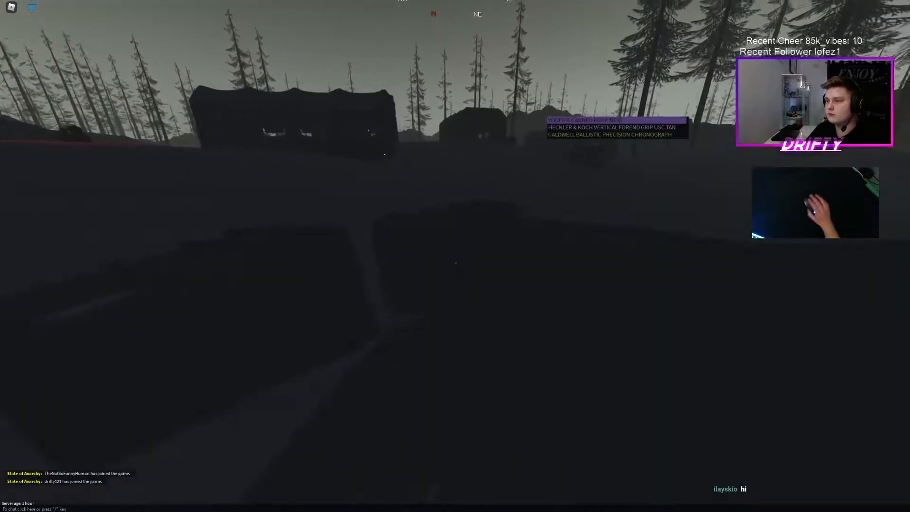
{"action": "key", "text": "tab"}
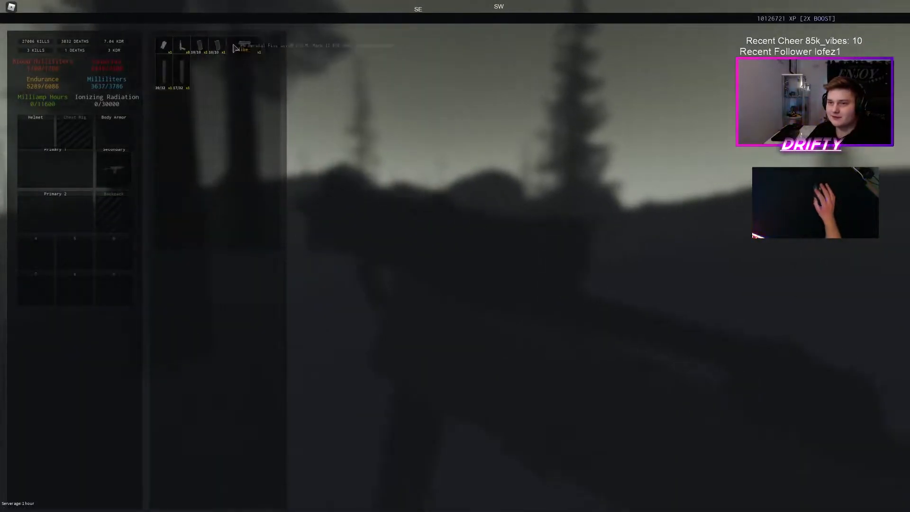
{"action": "key", "text": "tab"}
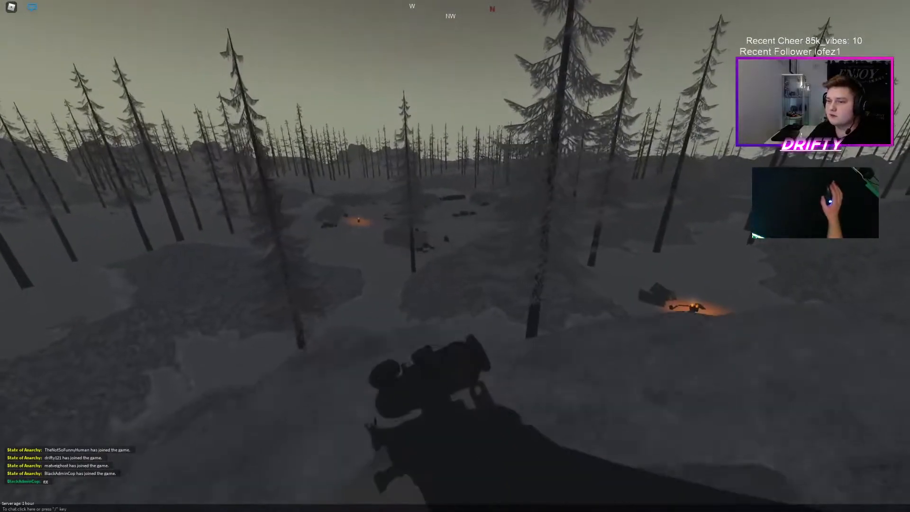
{"action": "right_click", "coordinate": [455, 256]}
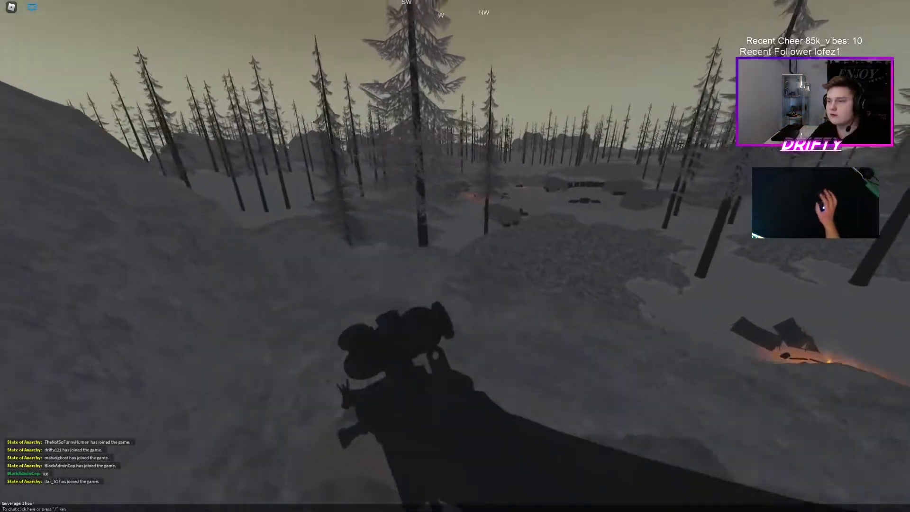
{"action": "right_click", "coordinate": [455, 256]}
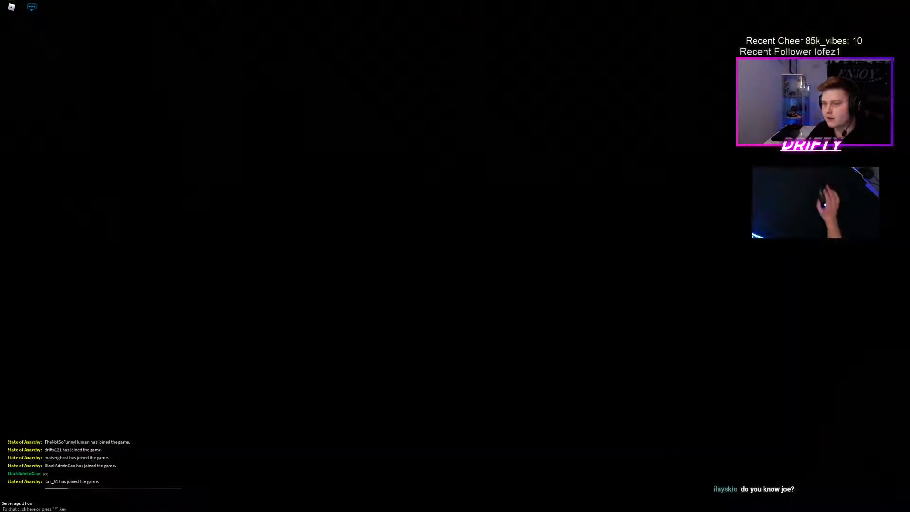
{"action": "right_click", "coordinate": [455, 250]}
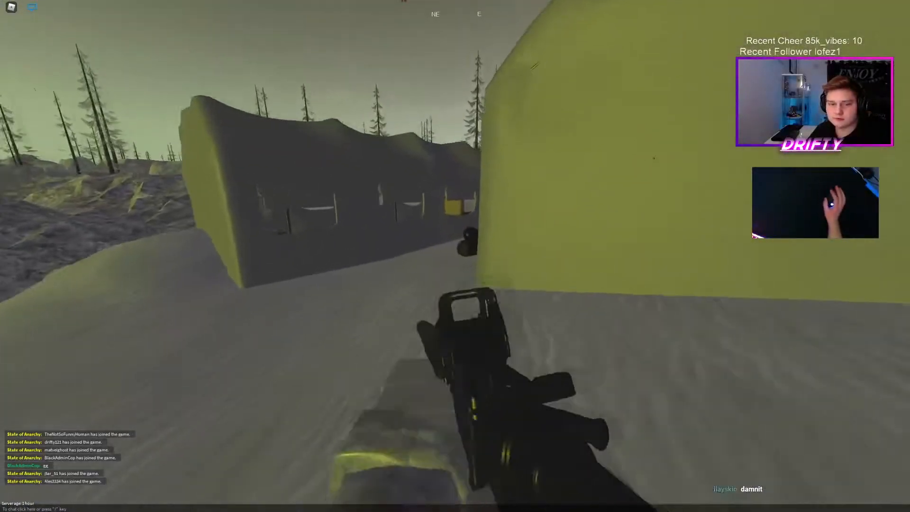
{"action": "key", "text": "Escape"}
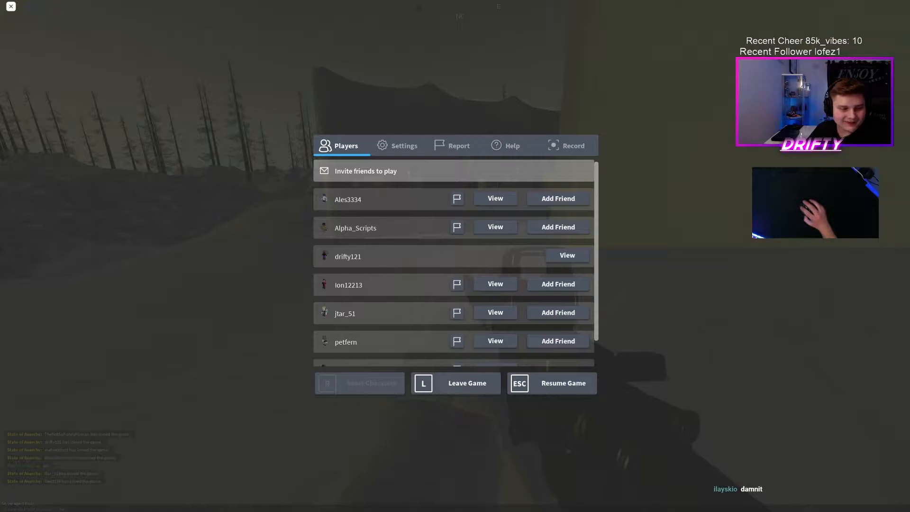
{"action": "left_click", "coordinate": [550, 383]}
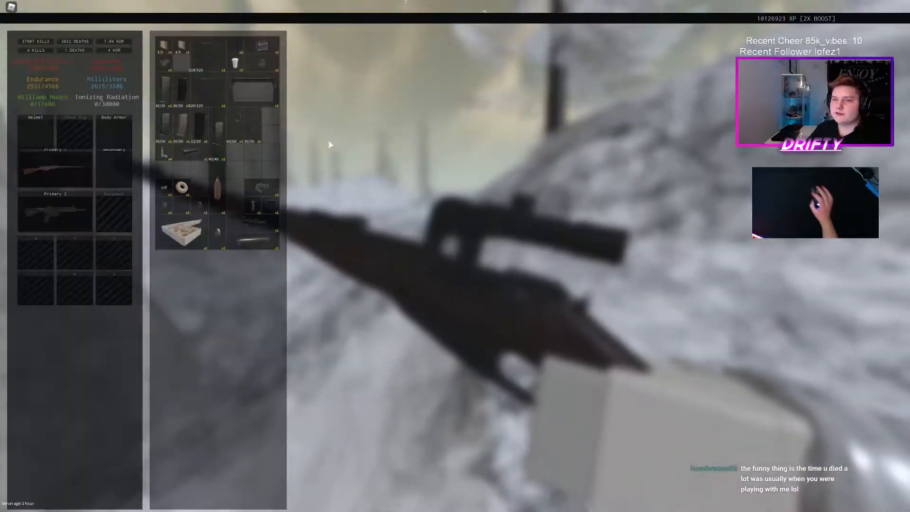
{"action": "mouse_move", "coordinate": [194, 85]}
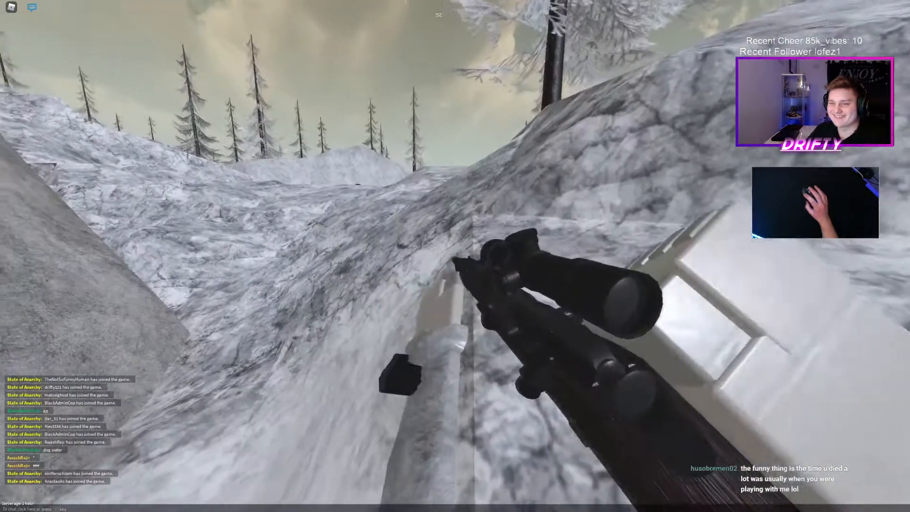
{"action": "key", "text": "tab"}
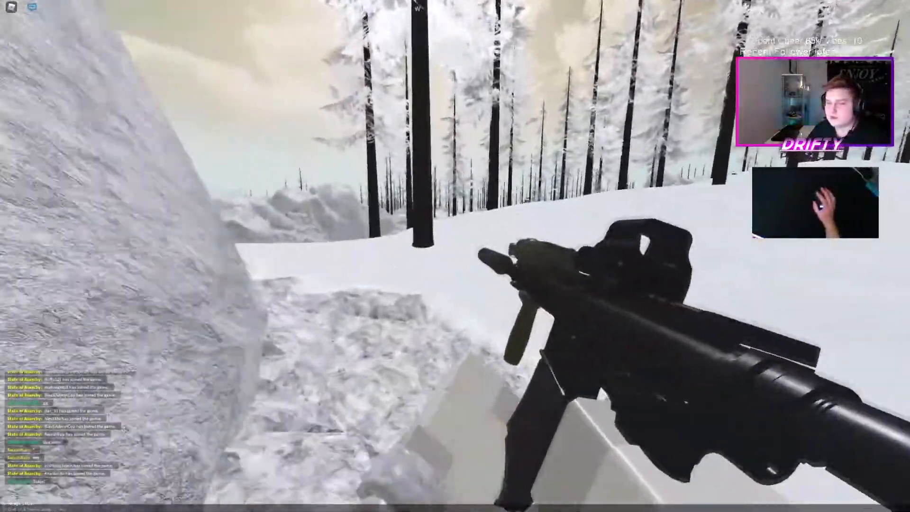
{"action": "key", "text": "tab"}
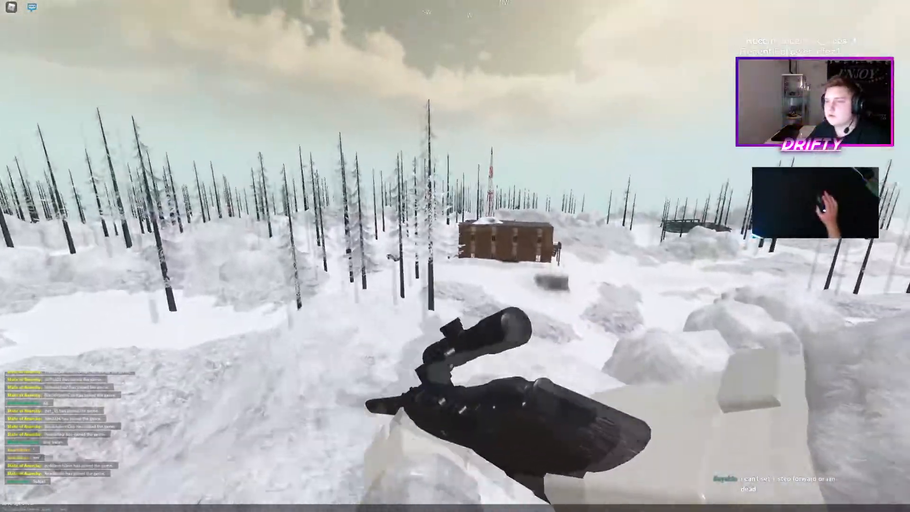
{"action": "right_click", "coordinate": [455, 256]}
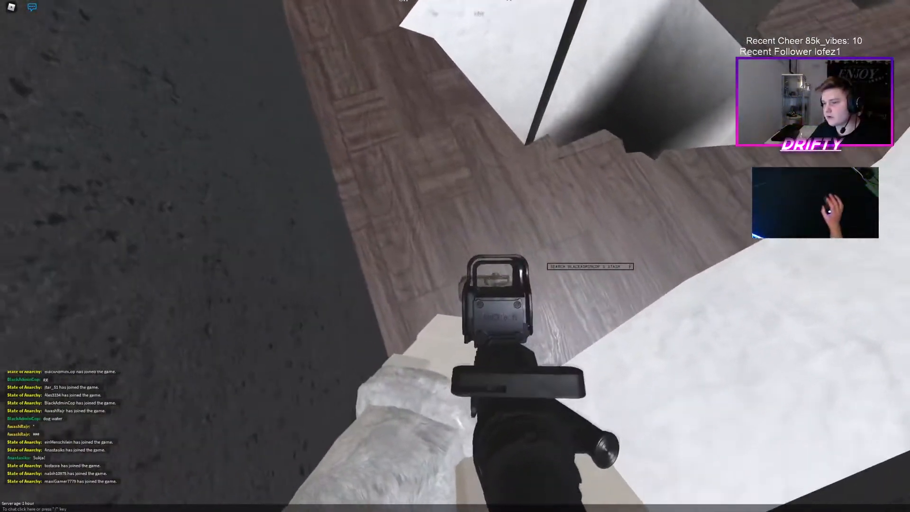
{"action": "key", "text": "f"}
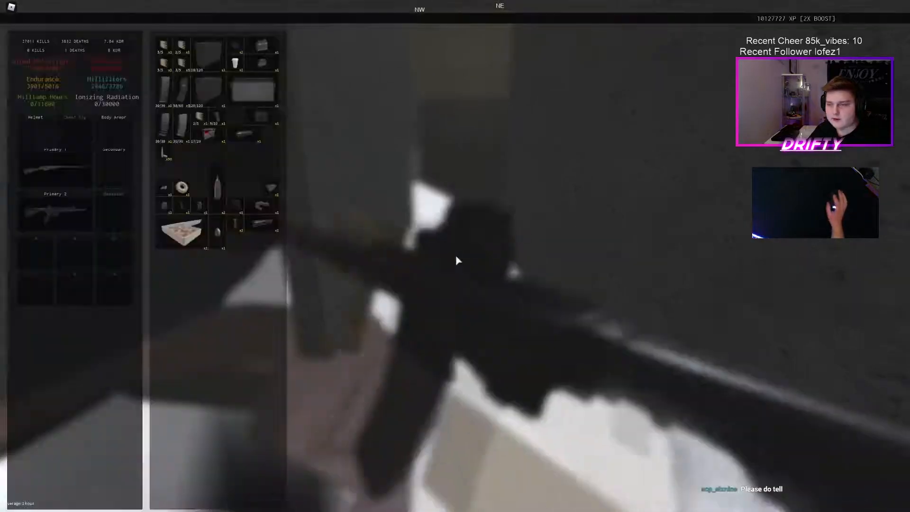
{"action": "right_click", "coordinate": [235, 122]}
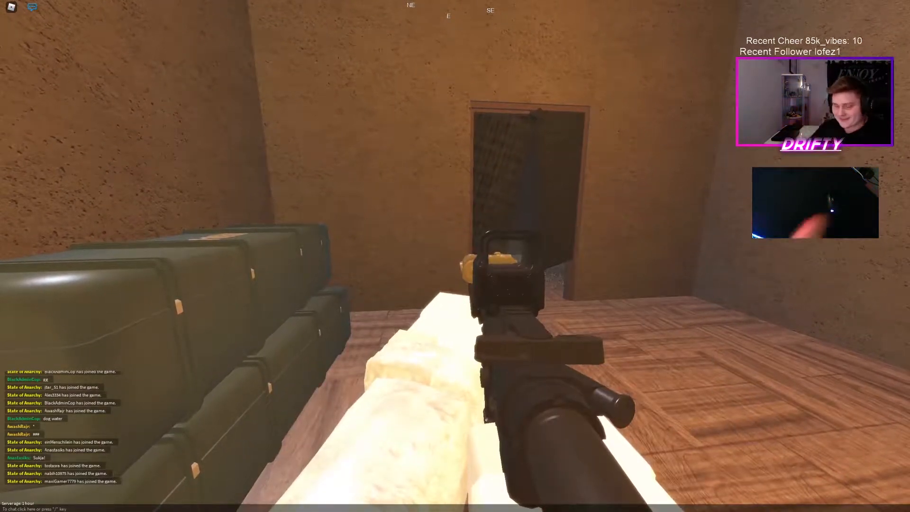
{"action": "key", "text": "Tab"}
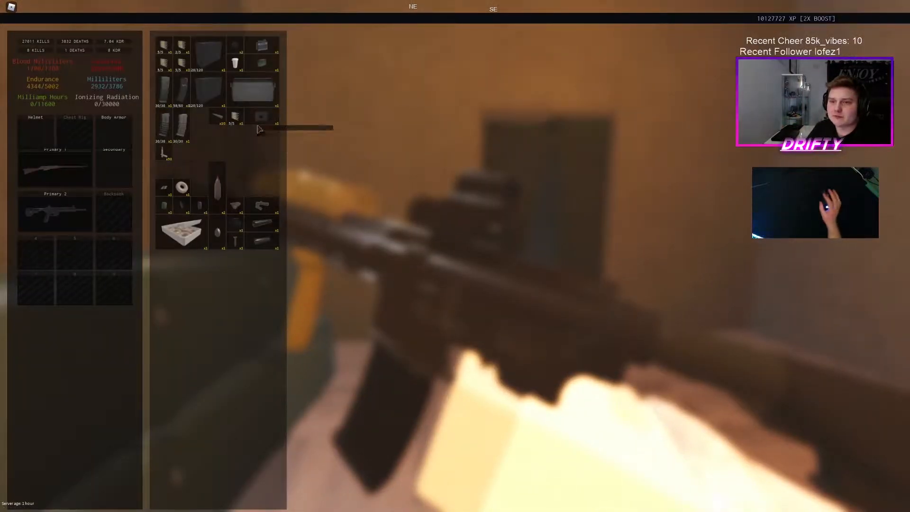
{"action": "mouse_move", "coordinate": [185, 94]}
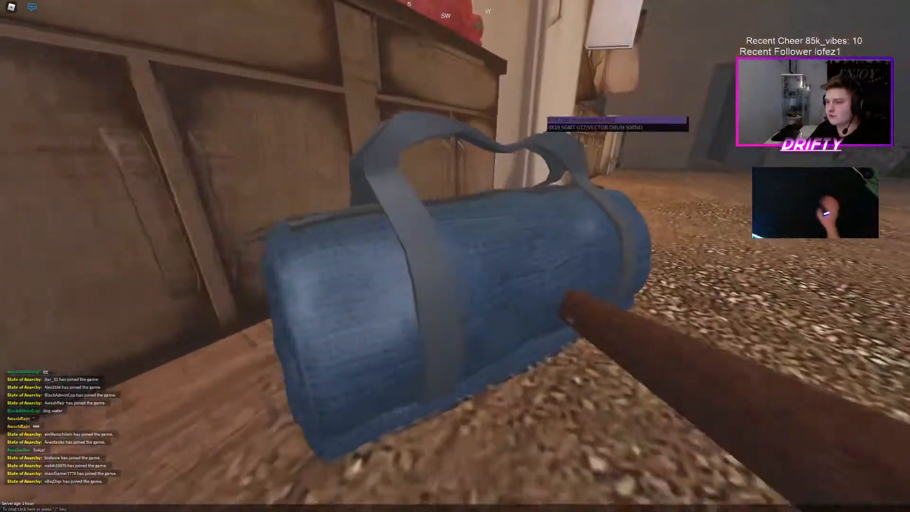
{"action": "key", "text": "tab"}
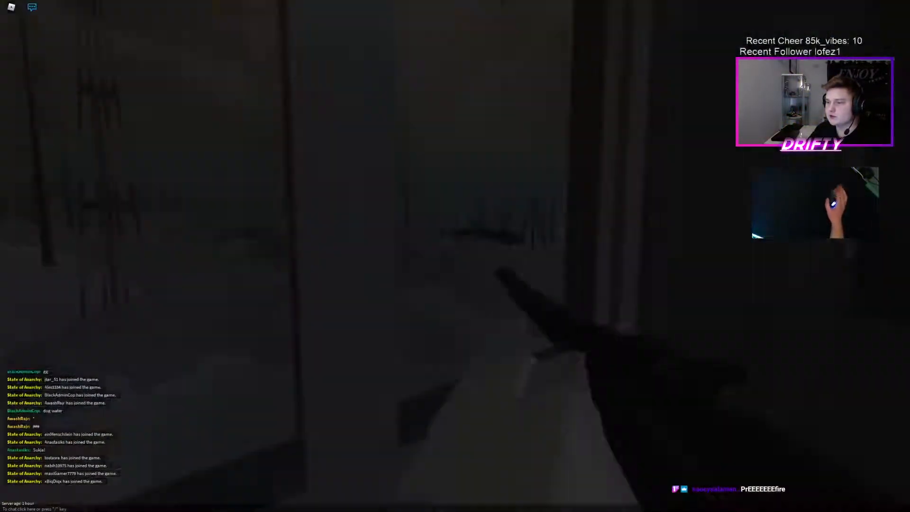
{"action": "right_click", "coordinate": [455, 256]}
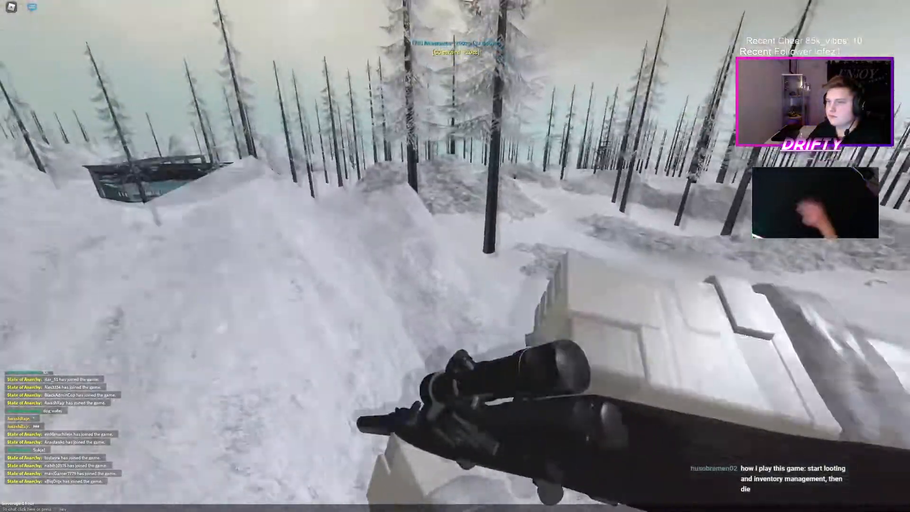
{"action": "key", "text": "Escape"}
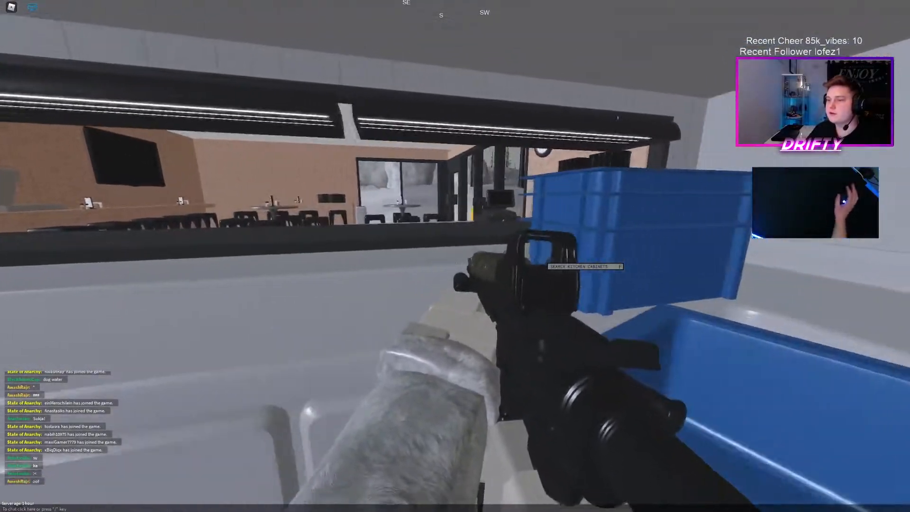
{"action": "key", "text": "tab"}
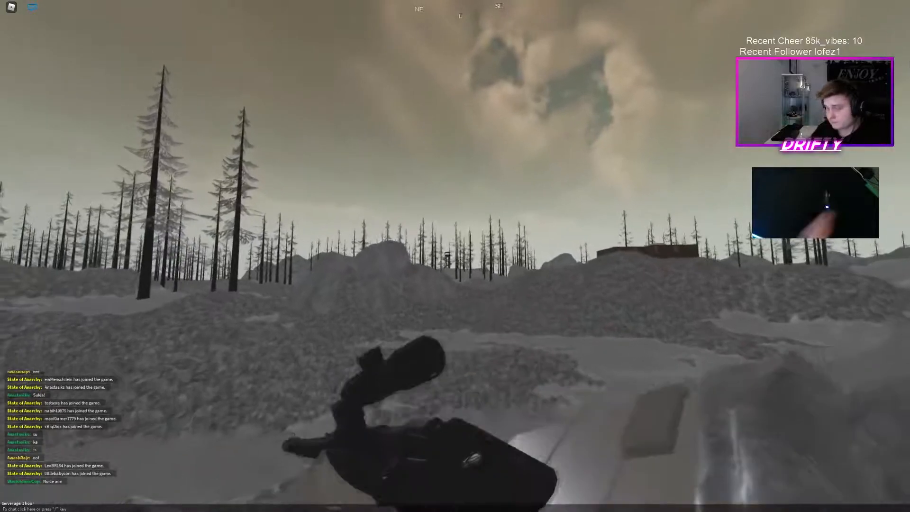
{"action": "right_click", "coordinate": [455, 255]}
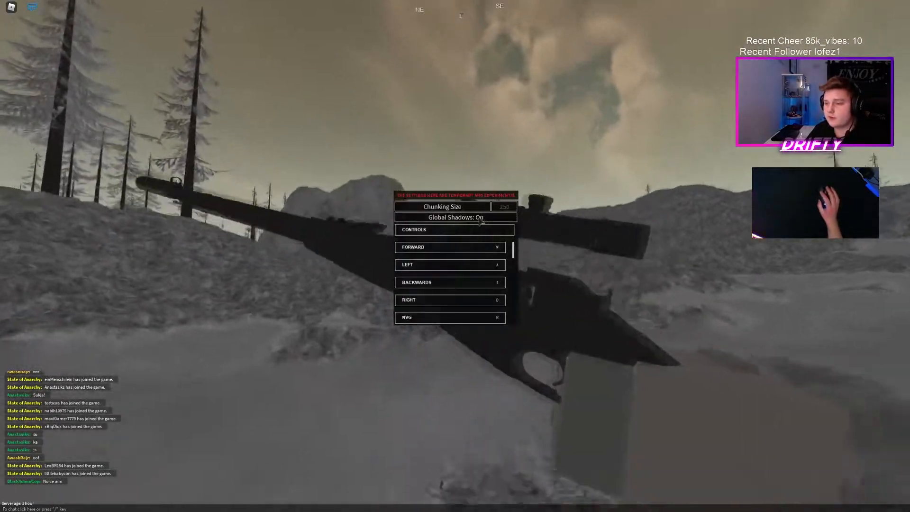
{"action": "left_click", "coordinate": [450, 217]}
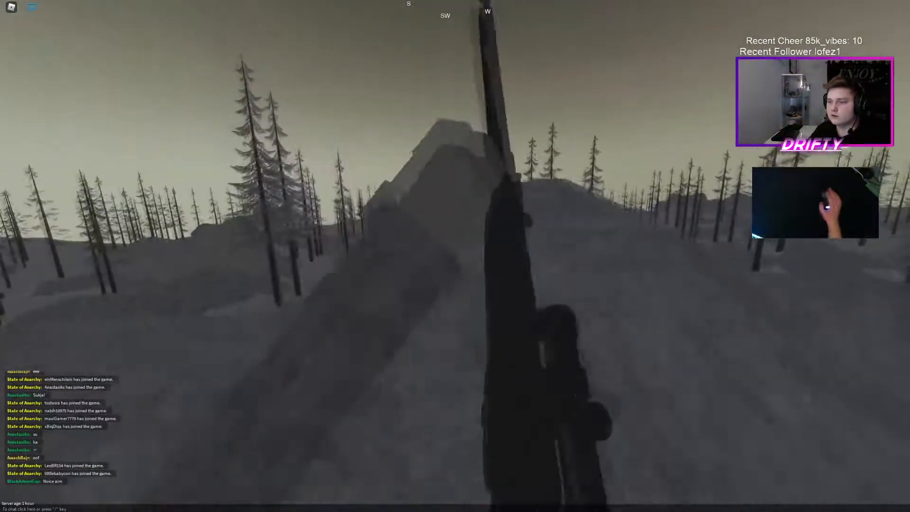
{"action": "right_click", "coordinate": [455, 256]}
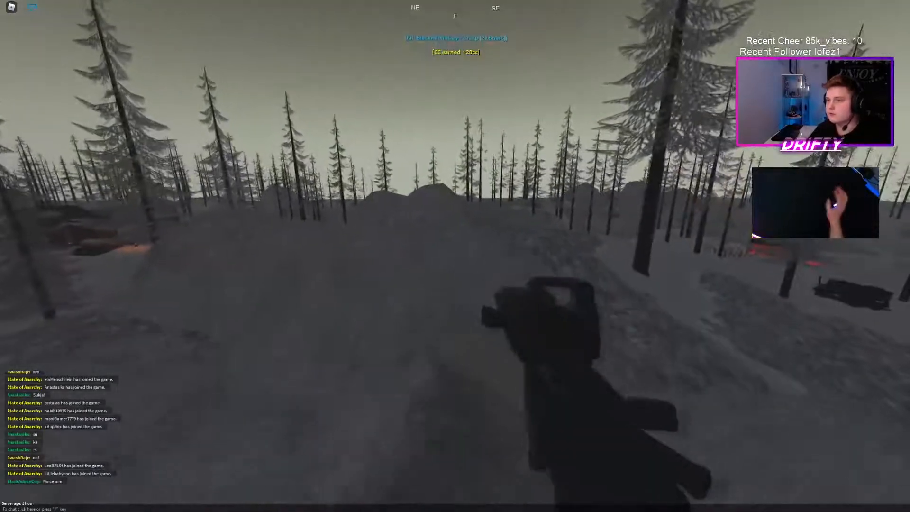
{"action": "key", "text": "tab"}
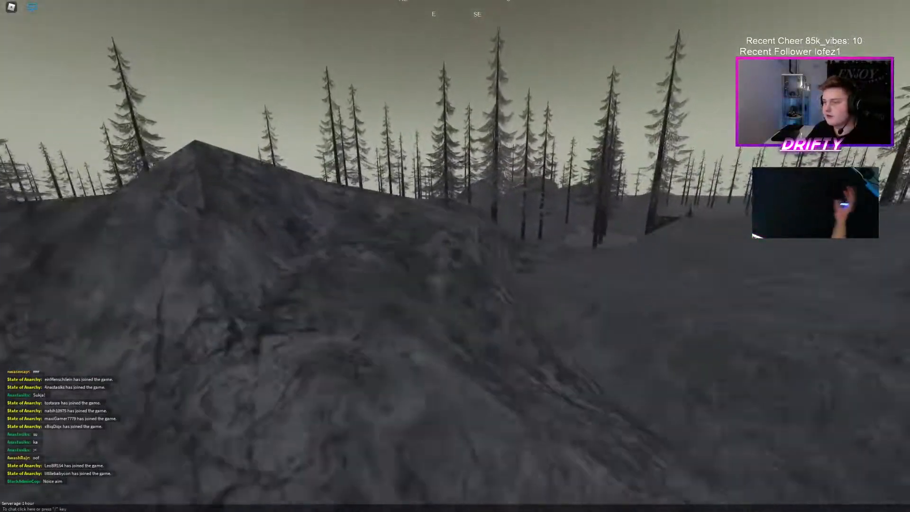
{"action": "right_click", "coordinate": [455, 256]}
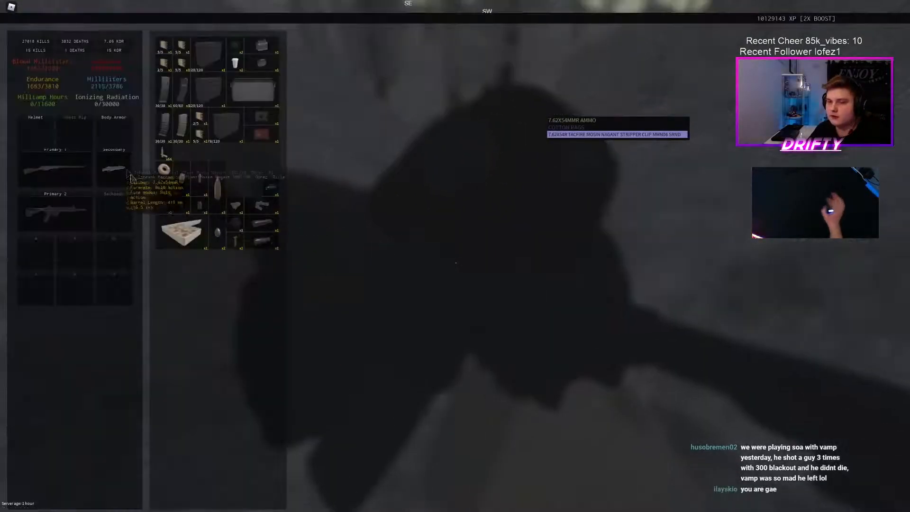
{"action": "key", "text": "tab"}
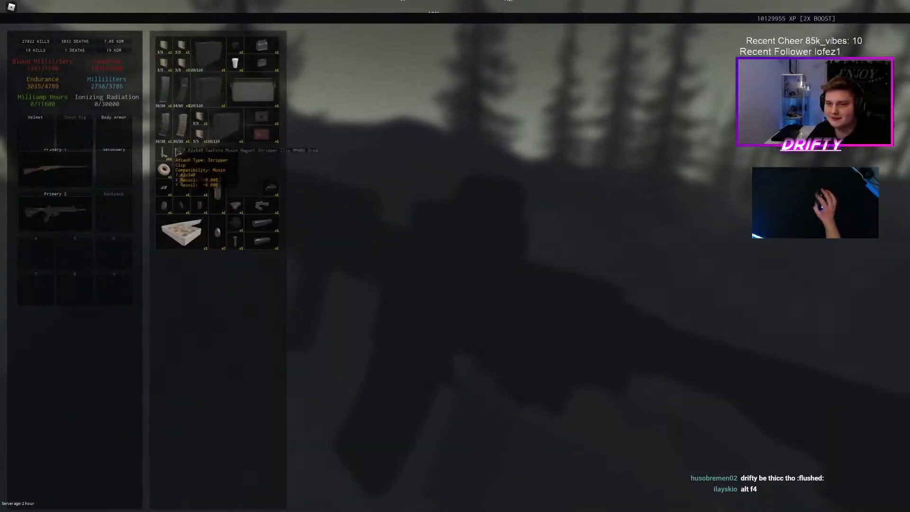
{"action": "key", "text": "Tab"}
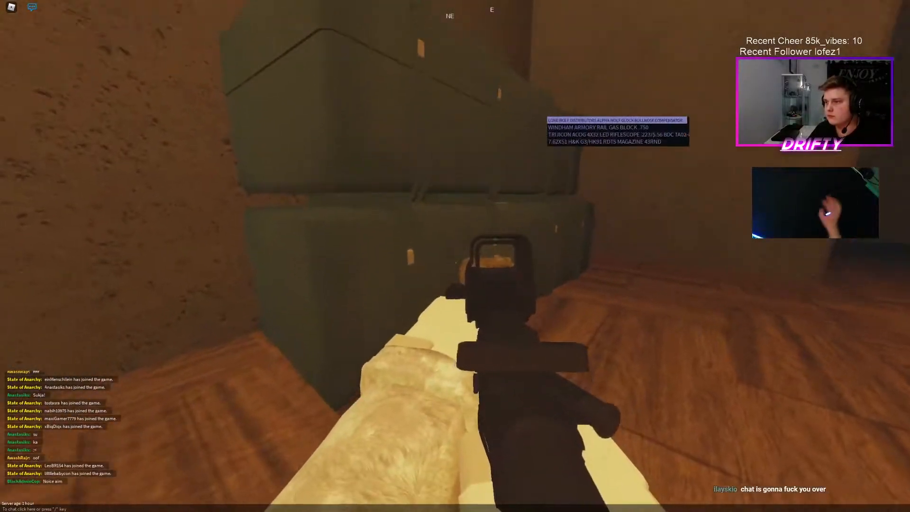
{"action": "key", "text": "Tab"}
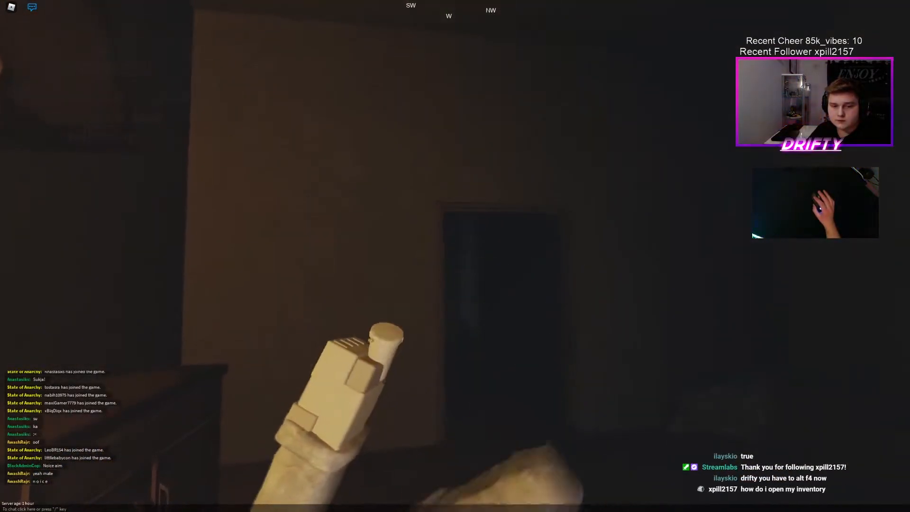
{"action": "key", "text": "Tab"}
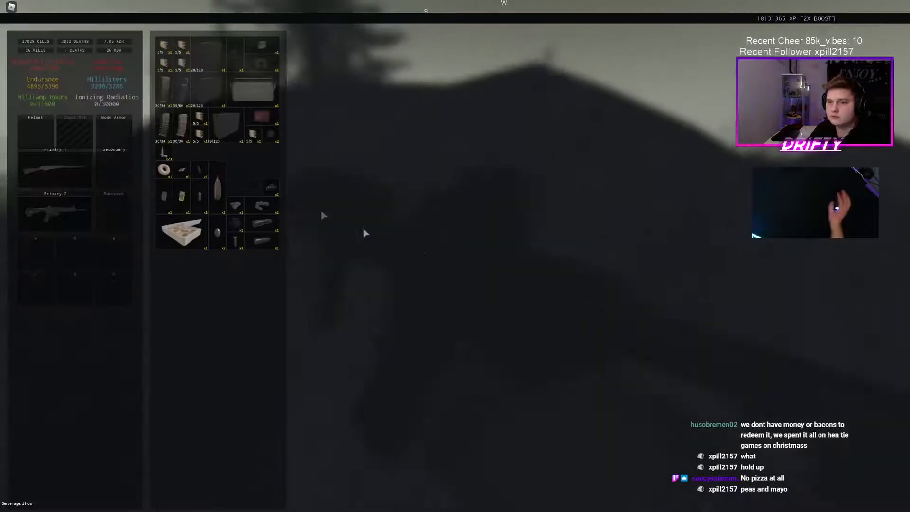
{"action": "key", "text": "Tab"}
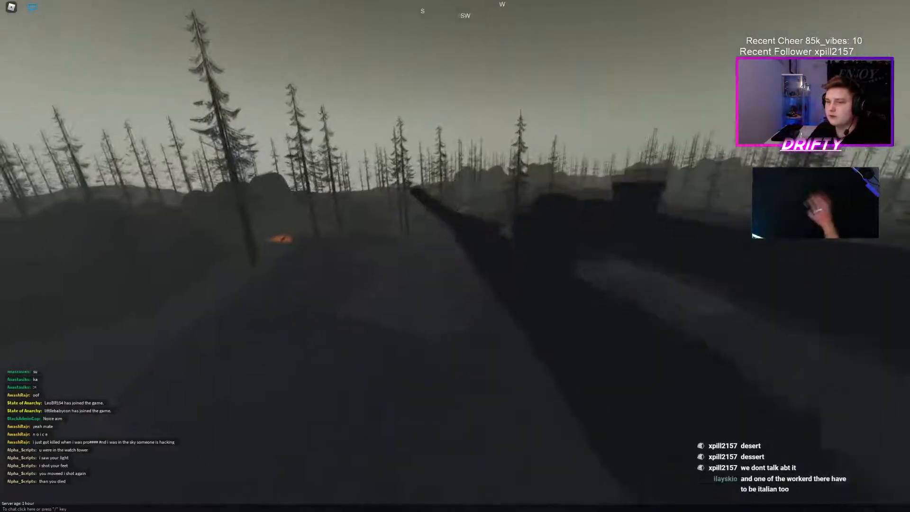
{"action": "mouse_move", "coordinate": [455, 232]}
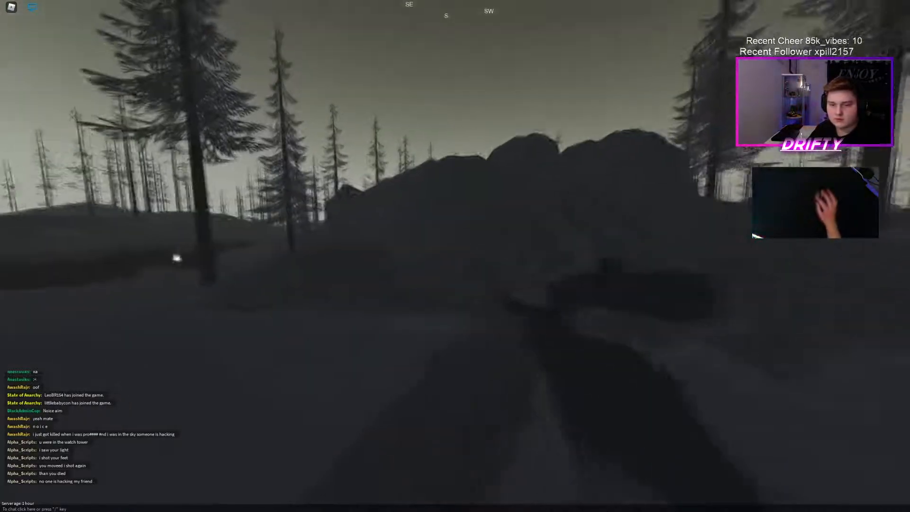
{"action": "key", "text": "tab"}
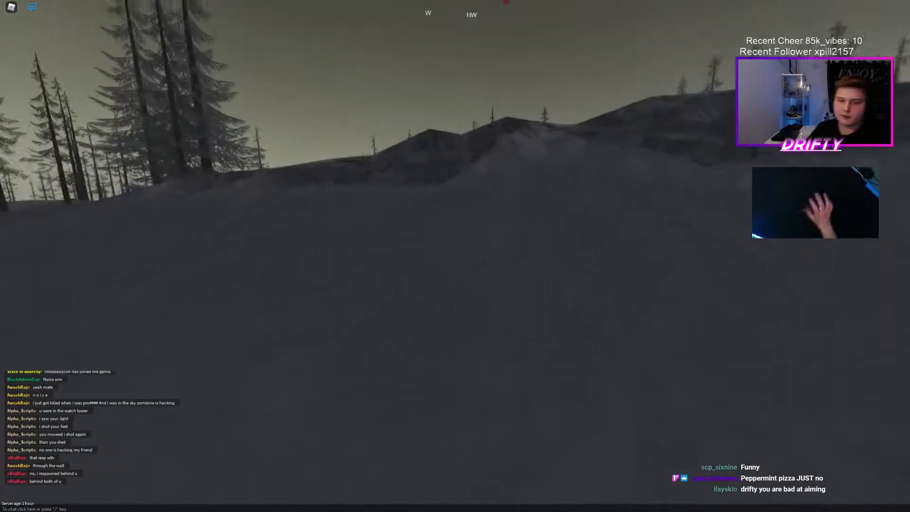
{"action": "key", "text": "tab"}
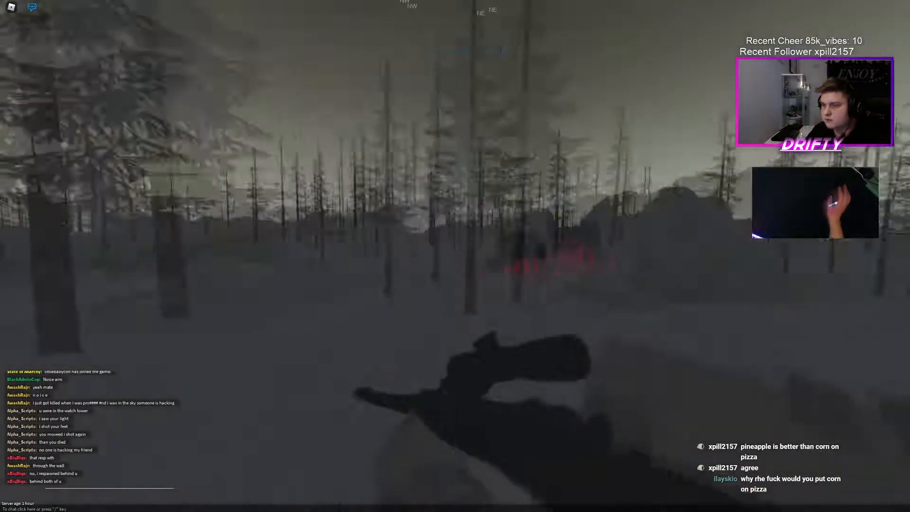
{"action": "key", "text": "tab"}
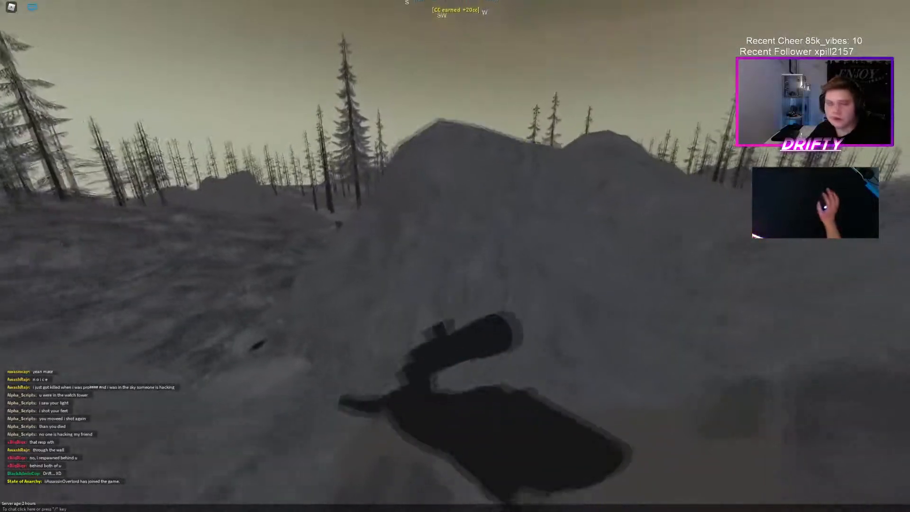
{"action": "key", "text": "Escape"}
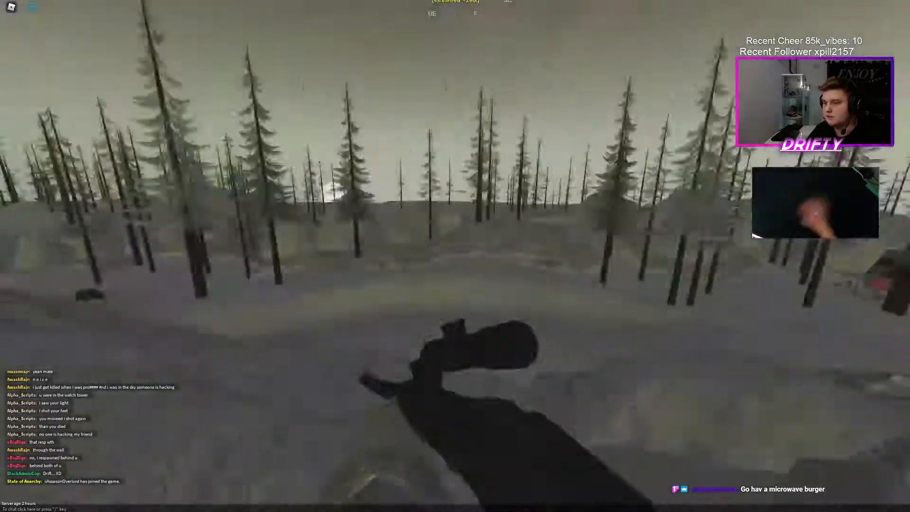
{"action": "mouse_move", "coordinate": [455, 243]}
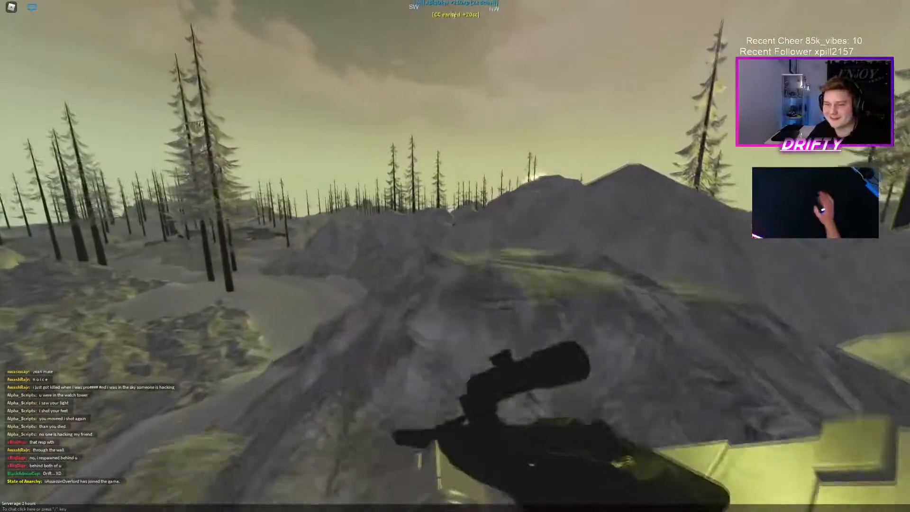
{"action": "key", "text": "tab"}
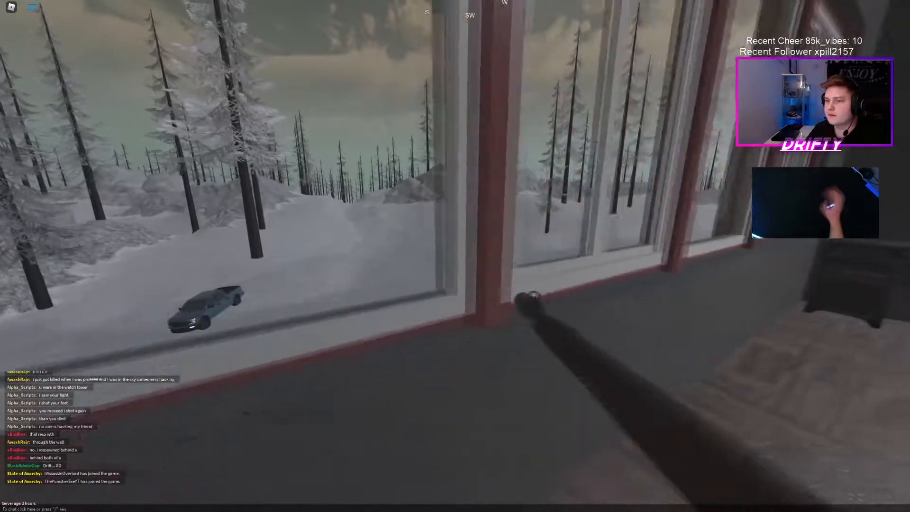
{"action": "right_click", "coordinate": [455, 256]}
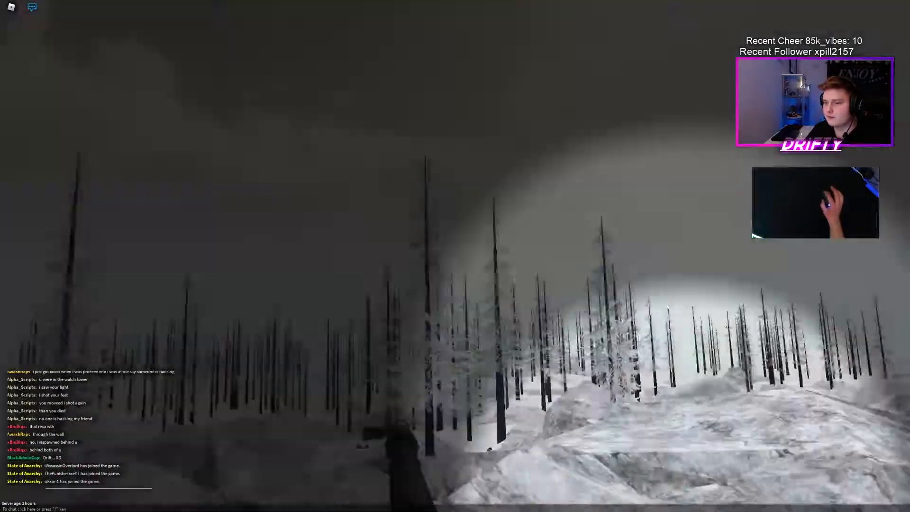
{"action": "right_click", "coordinate": [442, 261]}
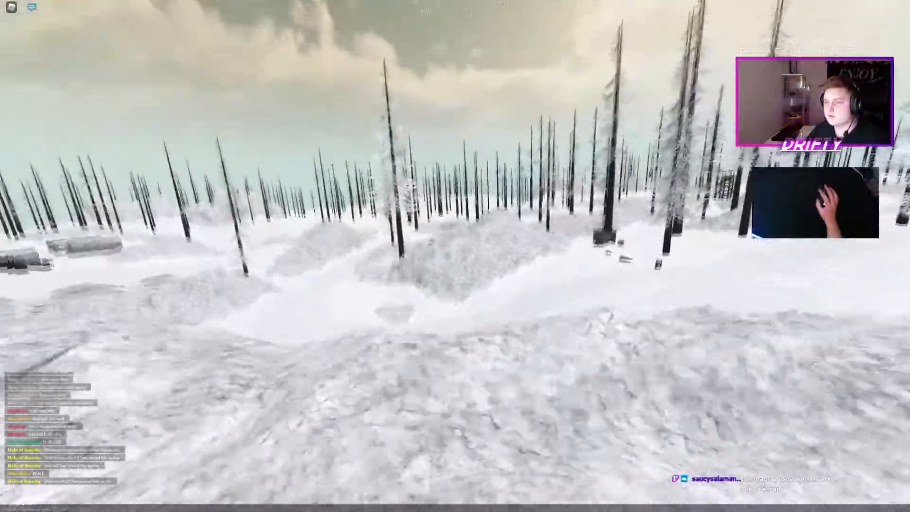
{"action": "key", "text": "tab"}
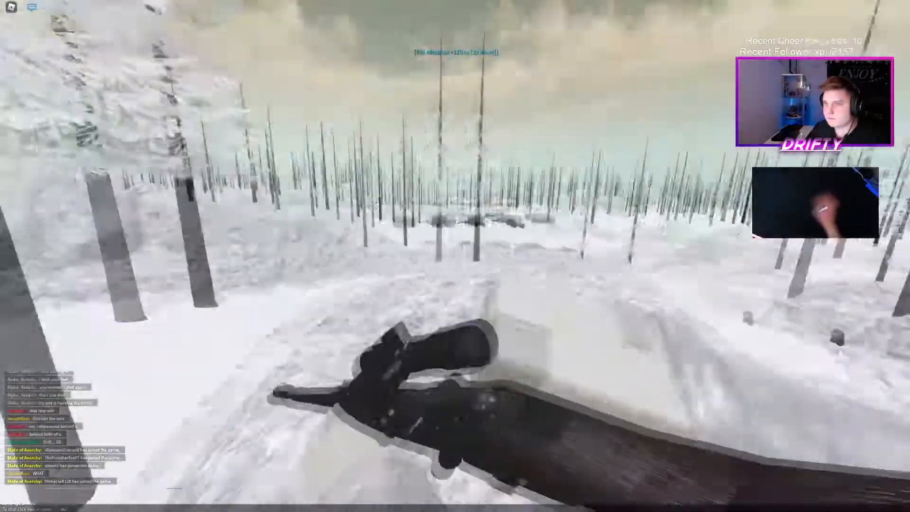
{"action": "key", "text": "tab"}
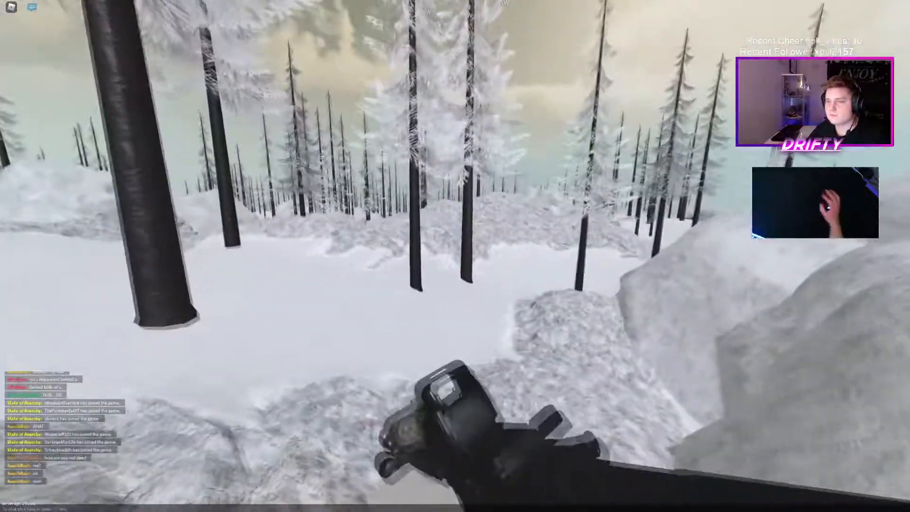
{"action": "key", "text": "tab"}
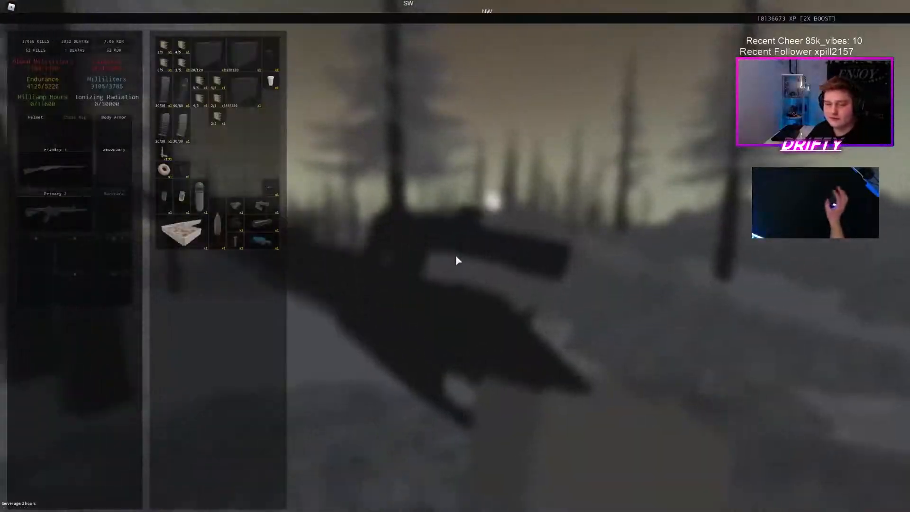
{"action": "key", "text": "tab"}
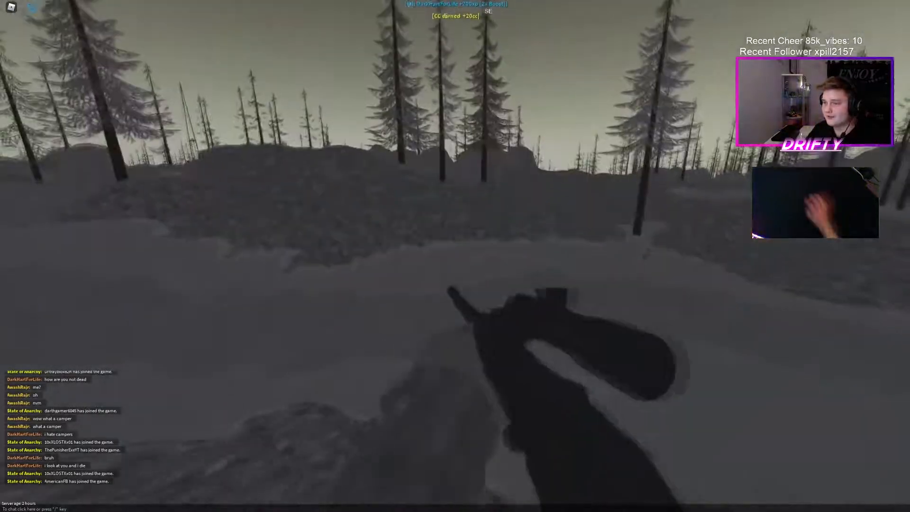
{"action": "key", "text": "Tab"}
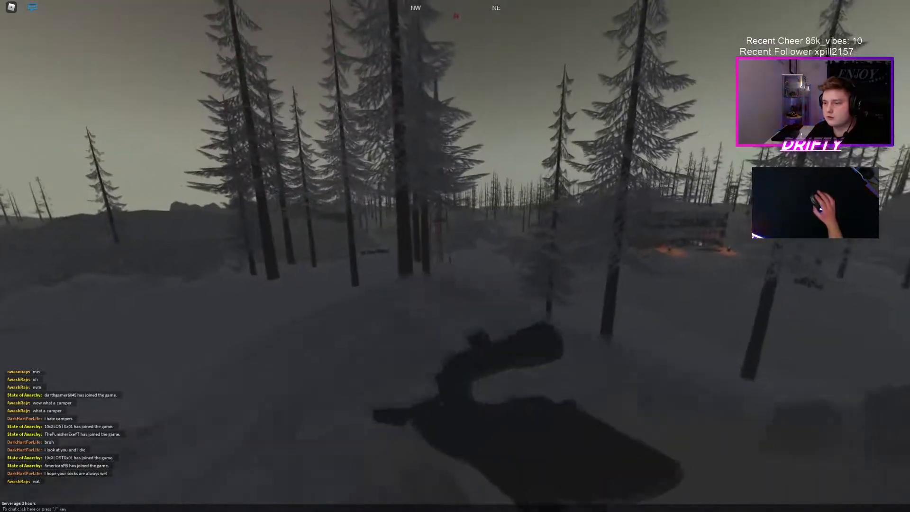
{"action": "key", "text": "tab"}
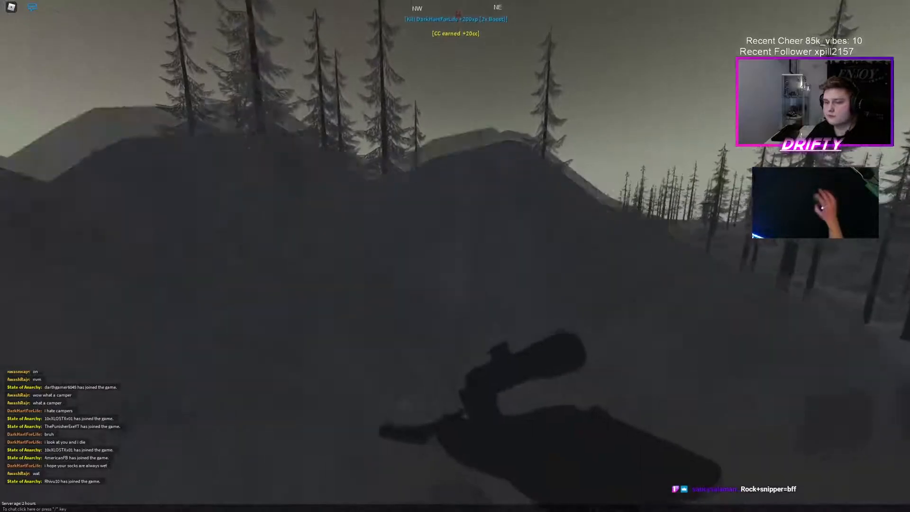
{"action": "right_click", "coordinate": [455, 256]}
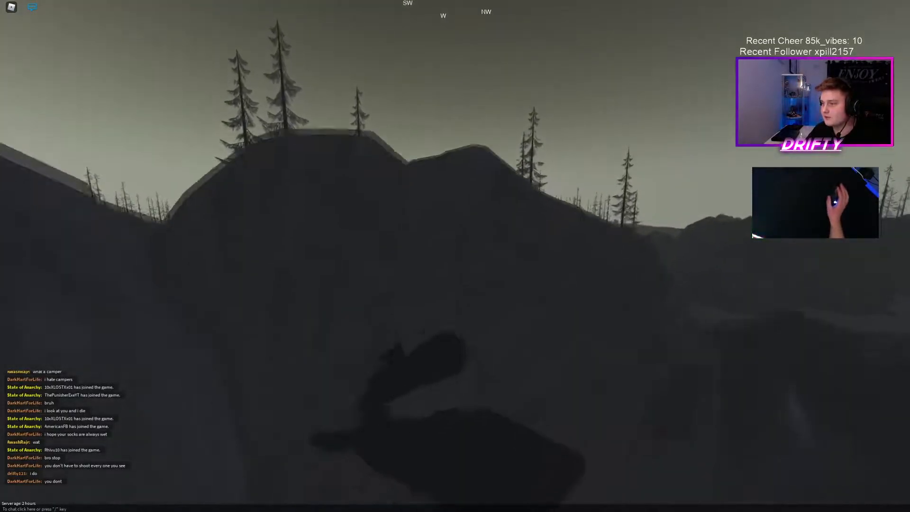
{"action": "right_click", "coordinate": [455, 256]}
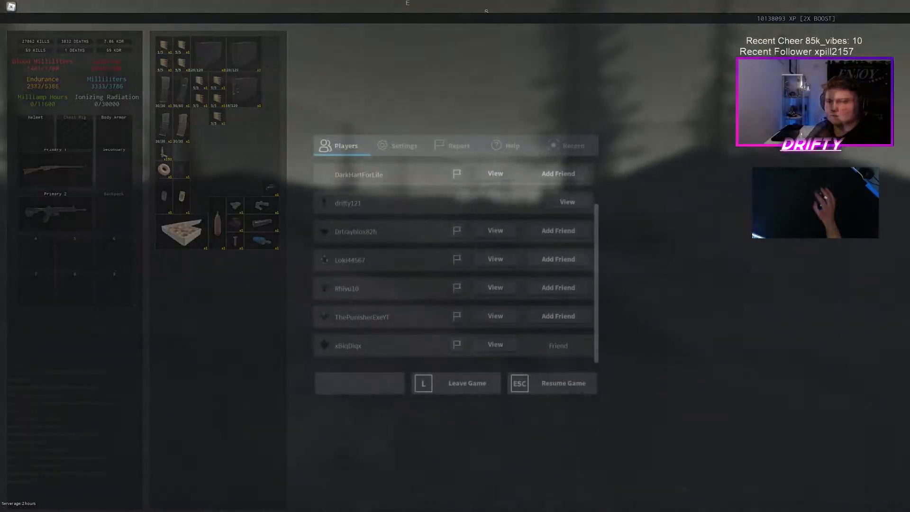
{"action": "left_click", "coordinate": [561, 383]}
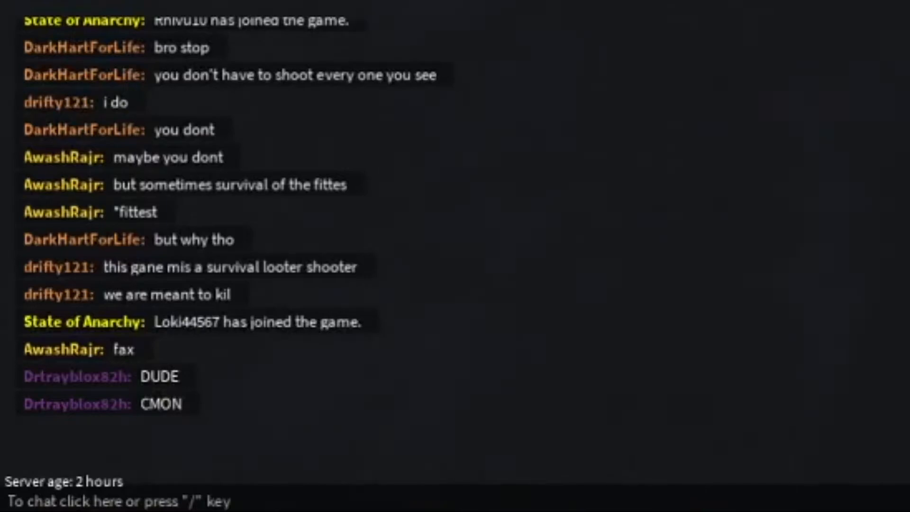
{"action": "type", "text": "xDS"}
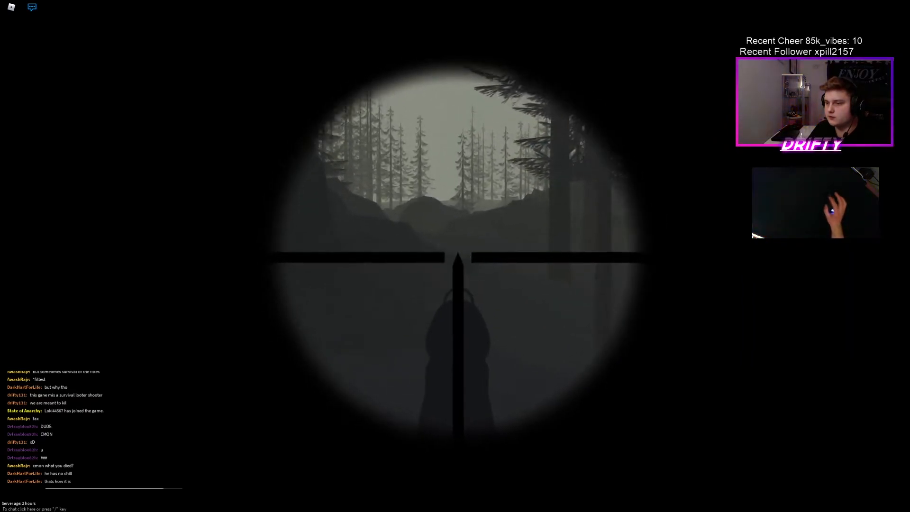
{"action": "left_click", "coordinate": [454, 255]}
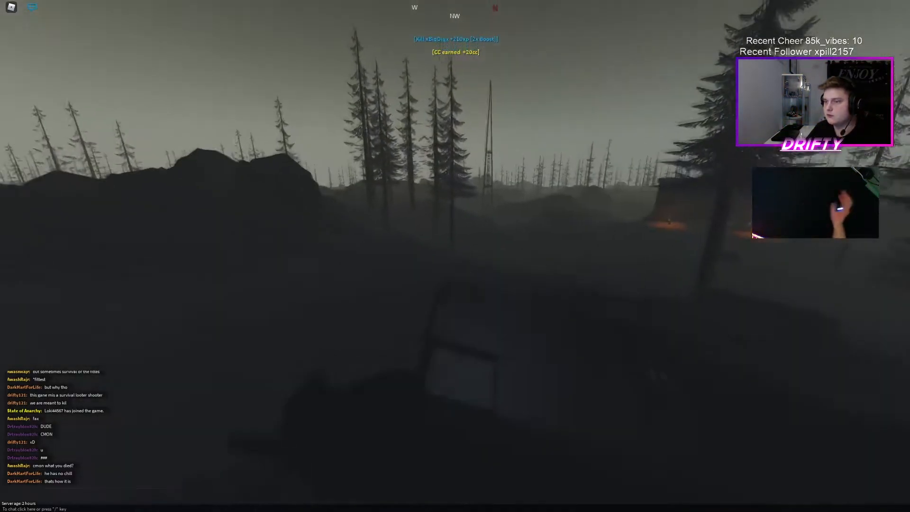